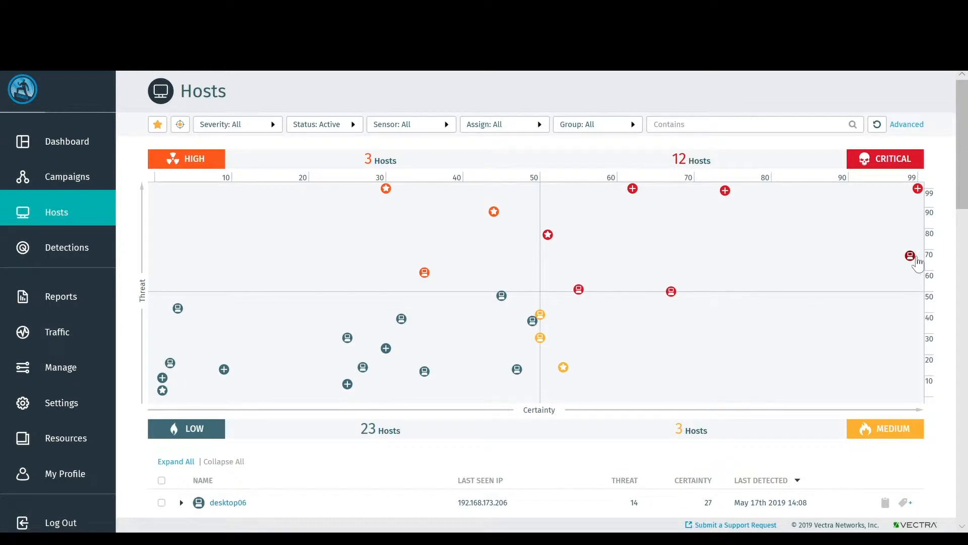
Select the critical JacksonP icon on the Hosts threat/certainty plot to open its host page.
left_click(913, 255)
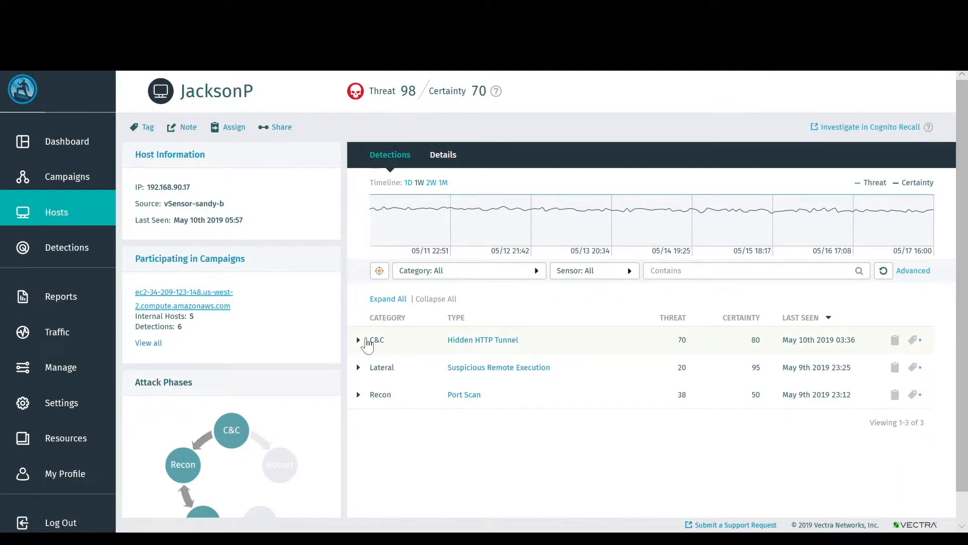
Expand the Hidden HTTP Tunnel, Suspicious Remote Execution and Port Scan detection details.
left_click(358, 340)
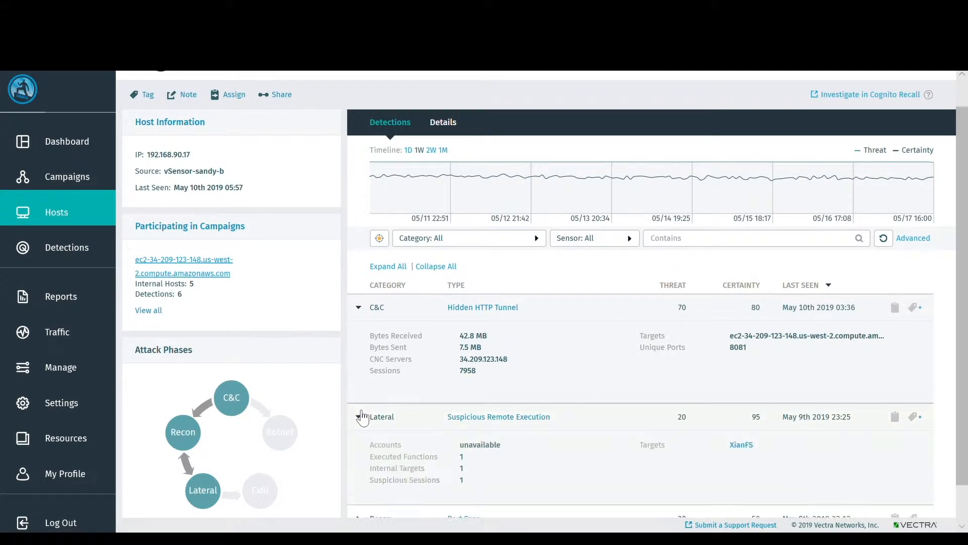
scroll("down", 3)
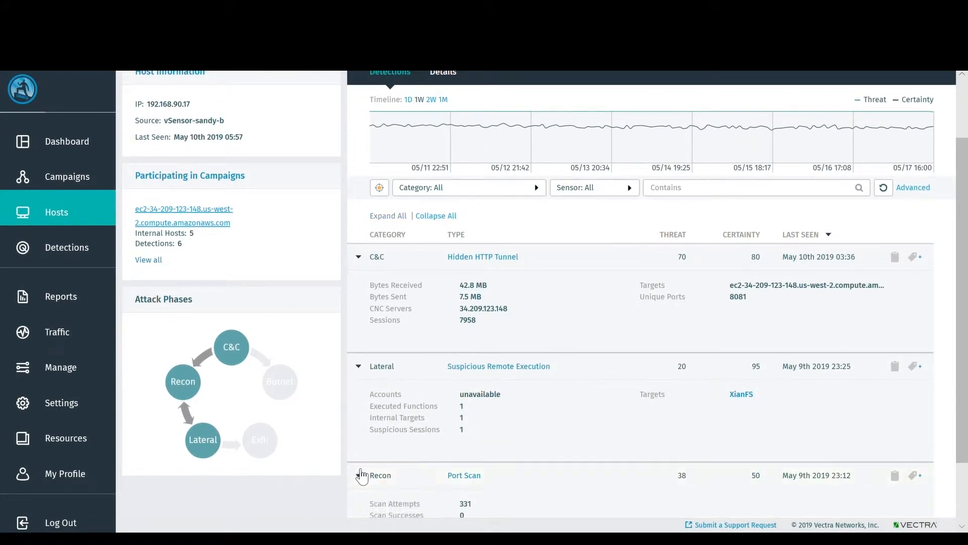
scroll("down", 3)
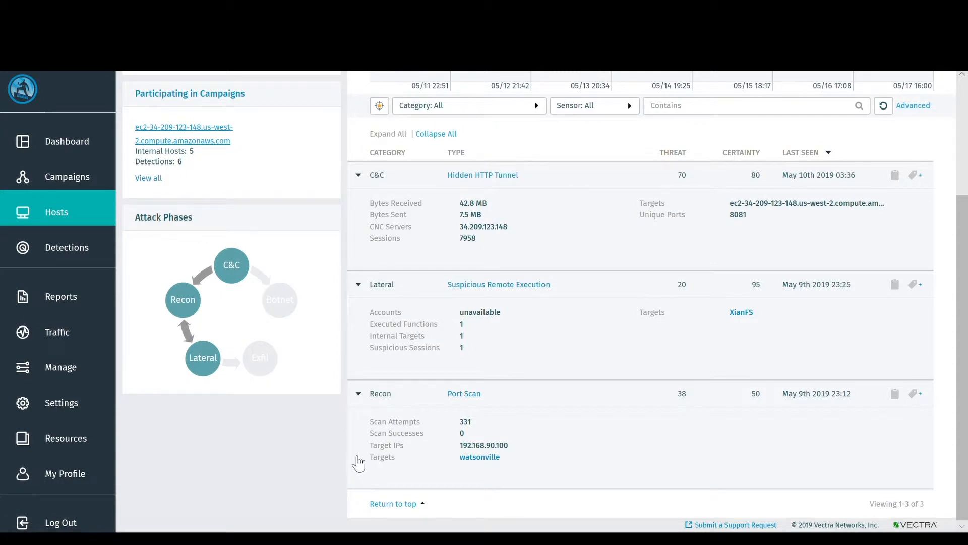
mouse_move(229, 149)
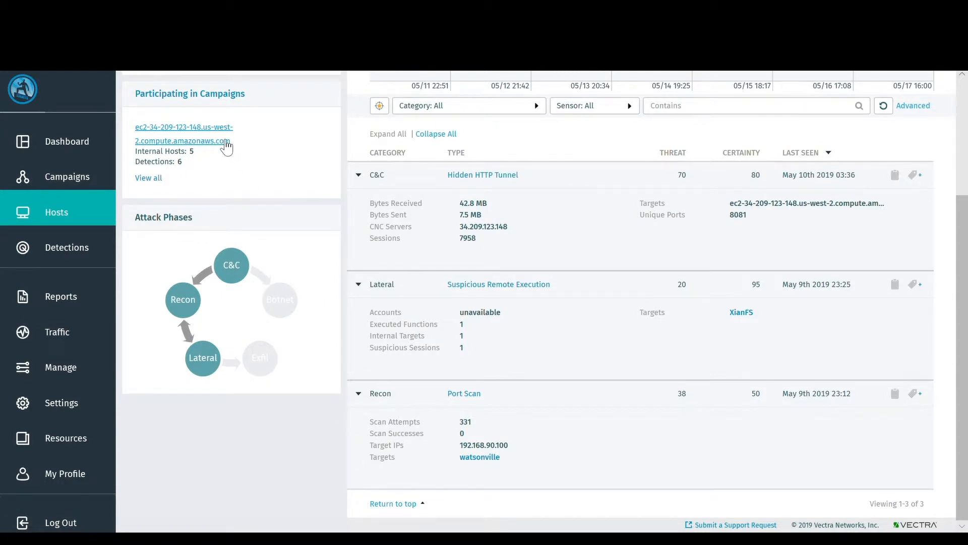
left_click(182, 134)
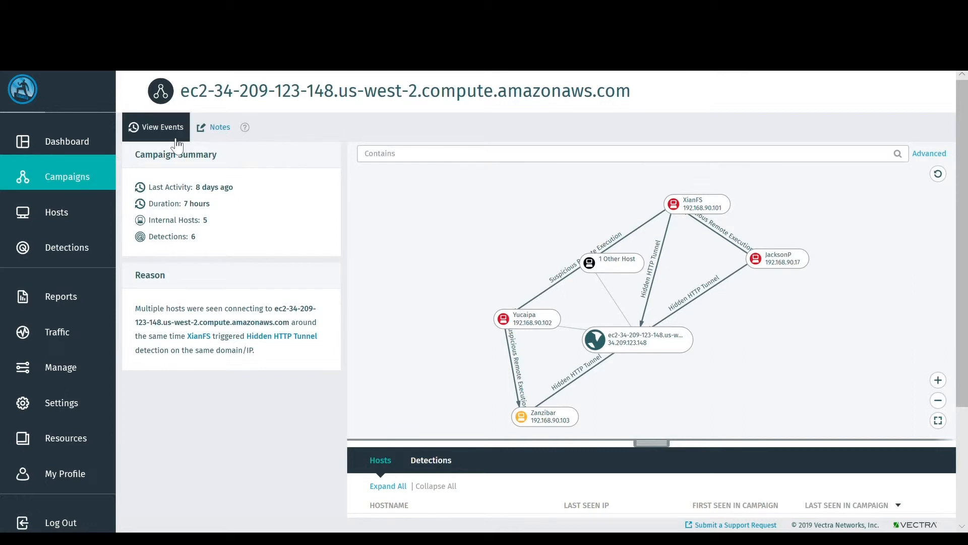
left_click(163, 127)
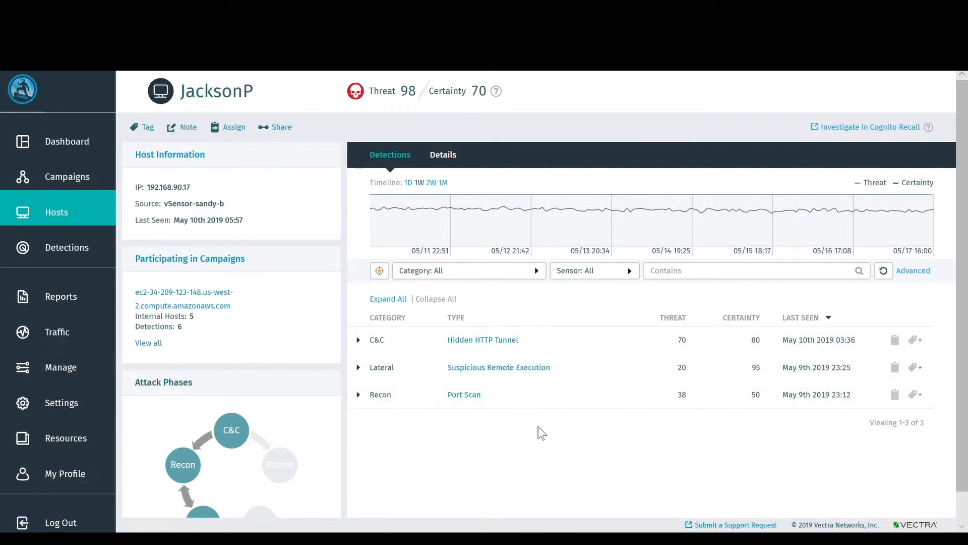
mouse_move(498, 367)
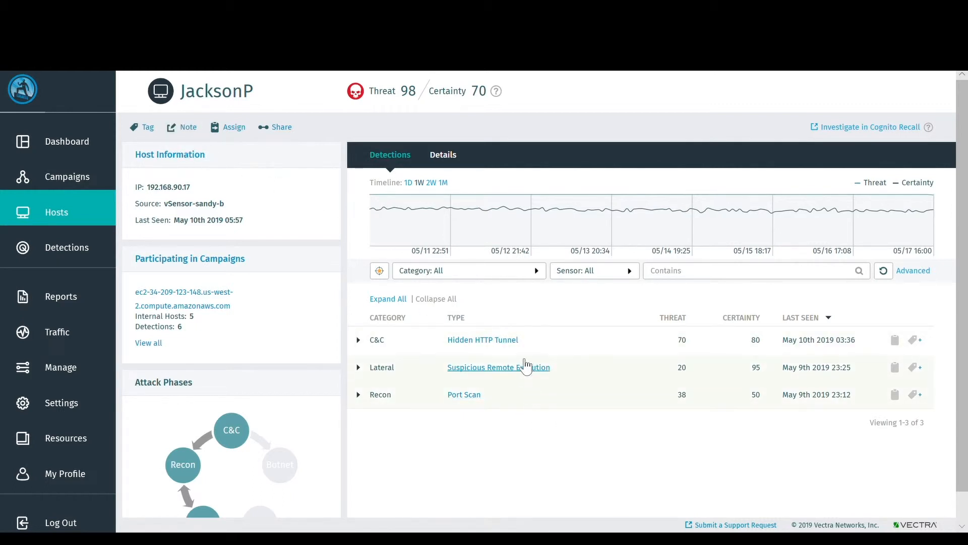
mouse_move(482, 340)
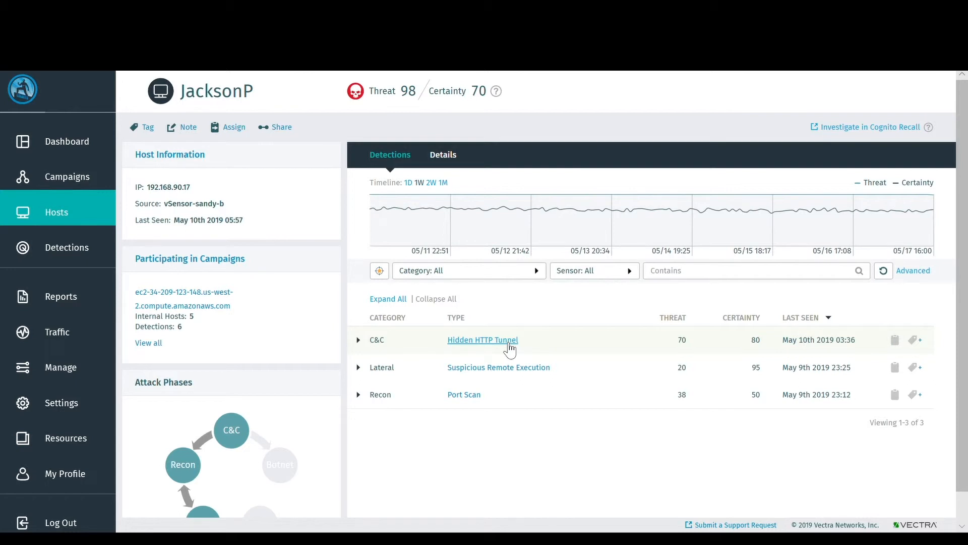
Open the Hidden HTTP Tunnel detection and show its trigger explanation.
left_click(482, 340)
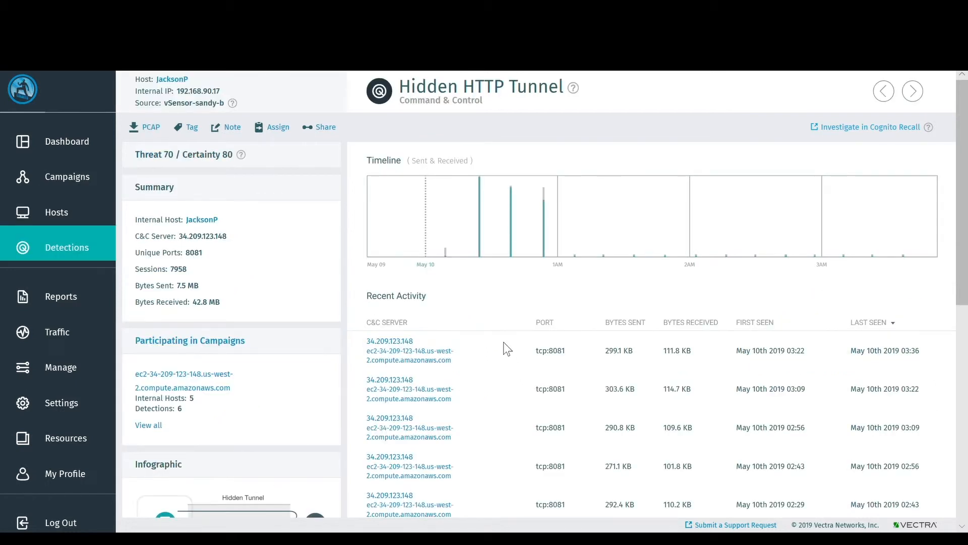
mouse_move(581, 98)
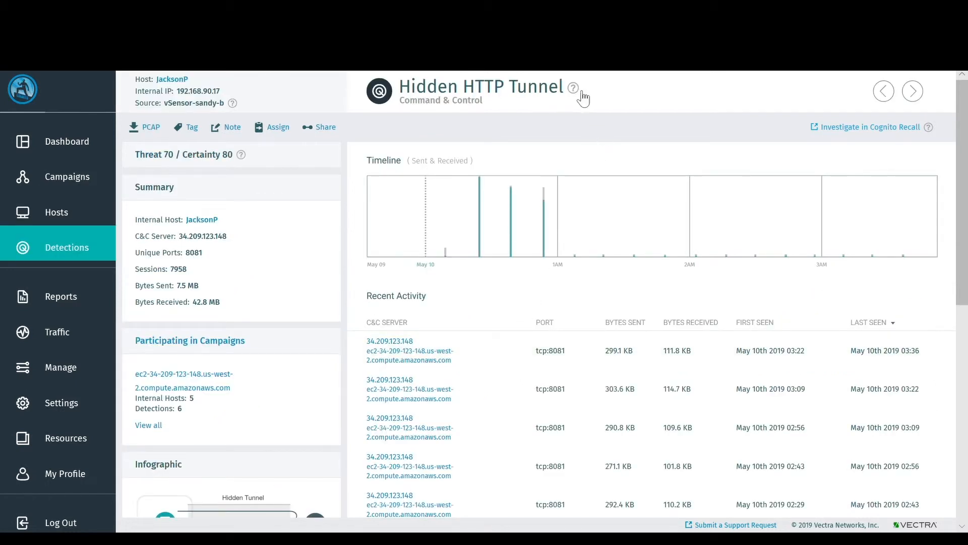
left_click(573, 91)
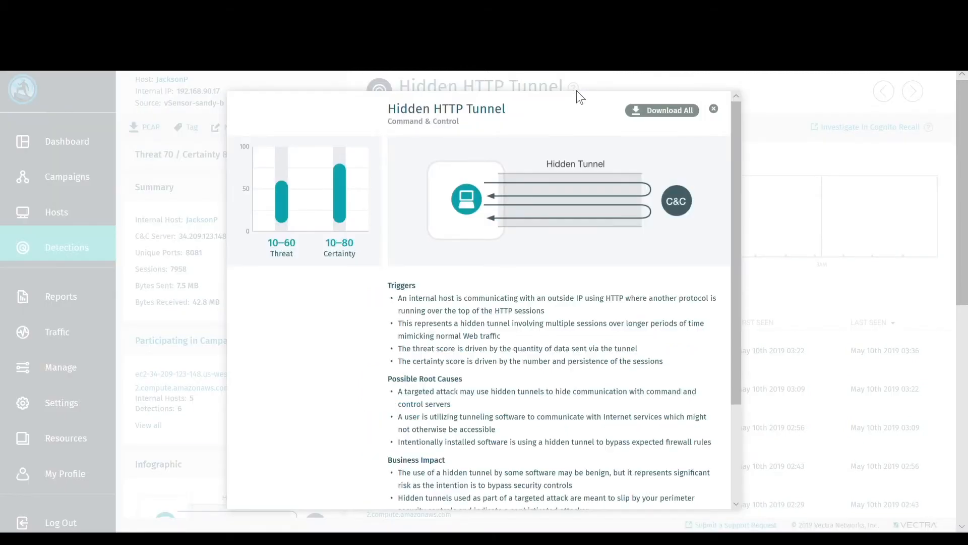
mouse_move(554, 211)
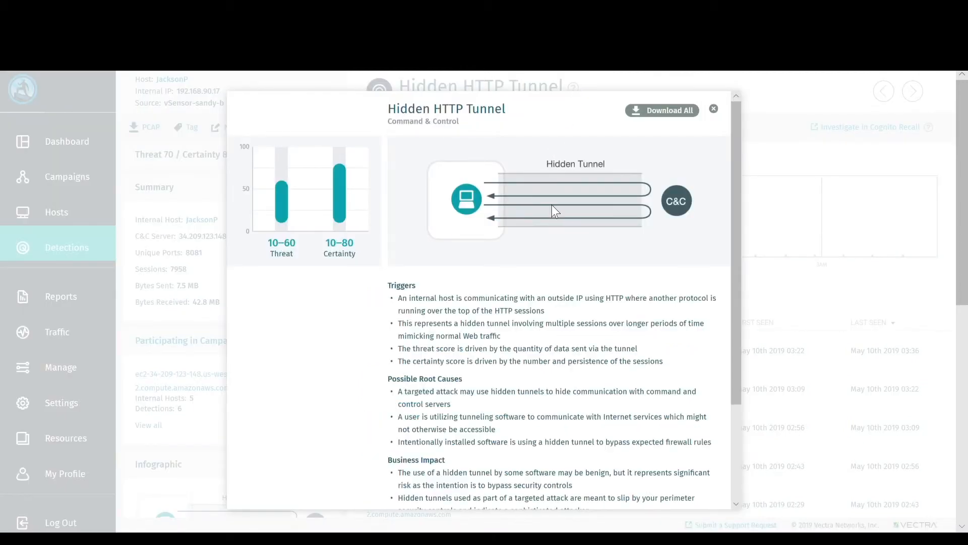
mouse_move(574, 215)
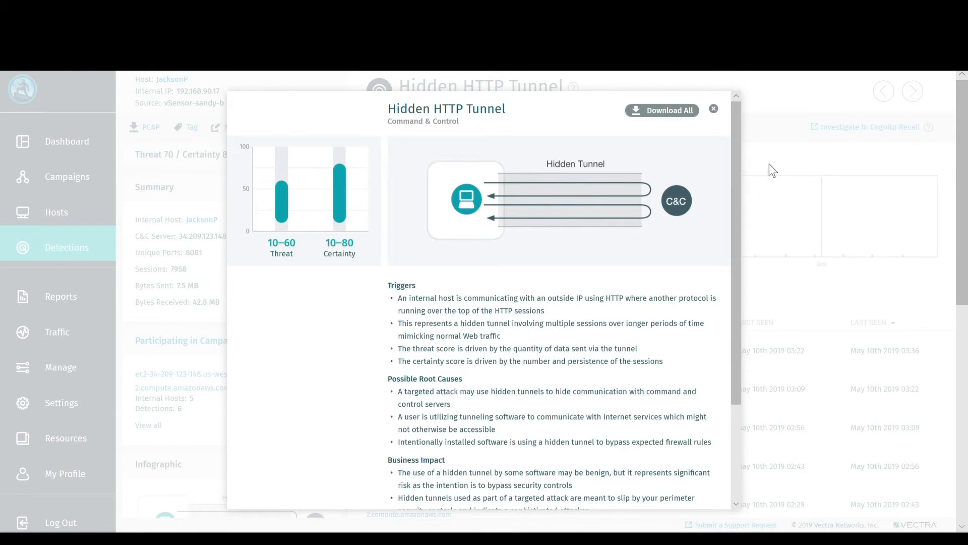
Close the Hidden HTTP Tunnel explanation popup.
left_click(713, 109)
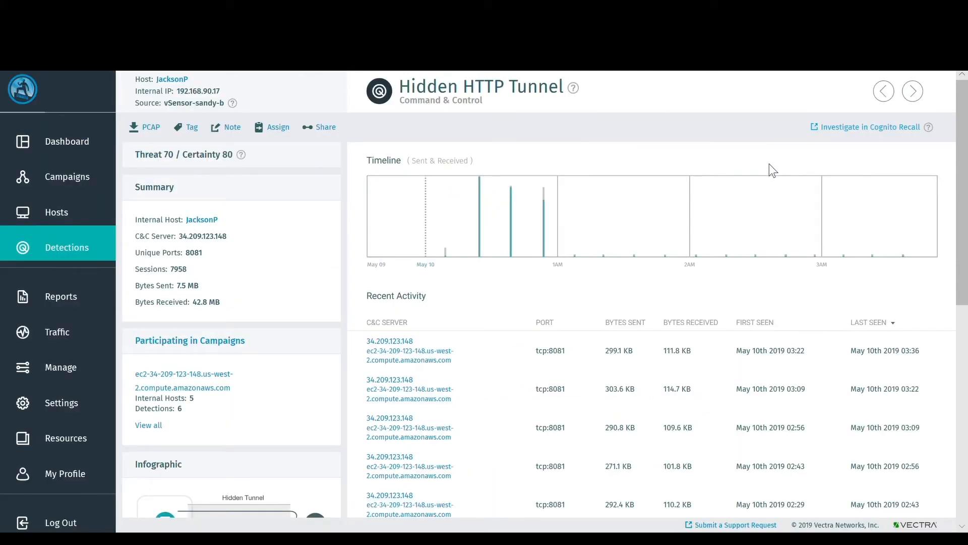
mouse_move(599, 310)
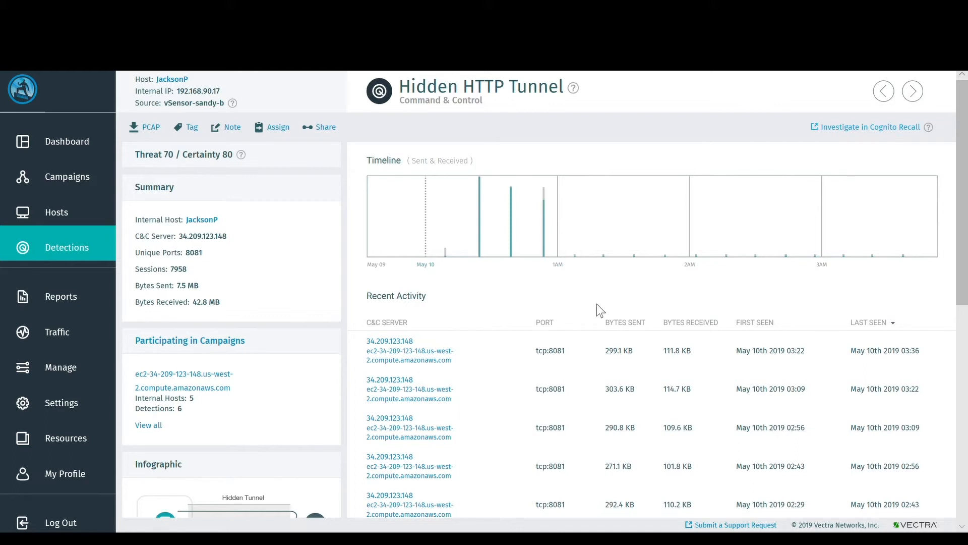
mouse_move(841, 200)
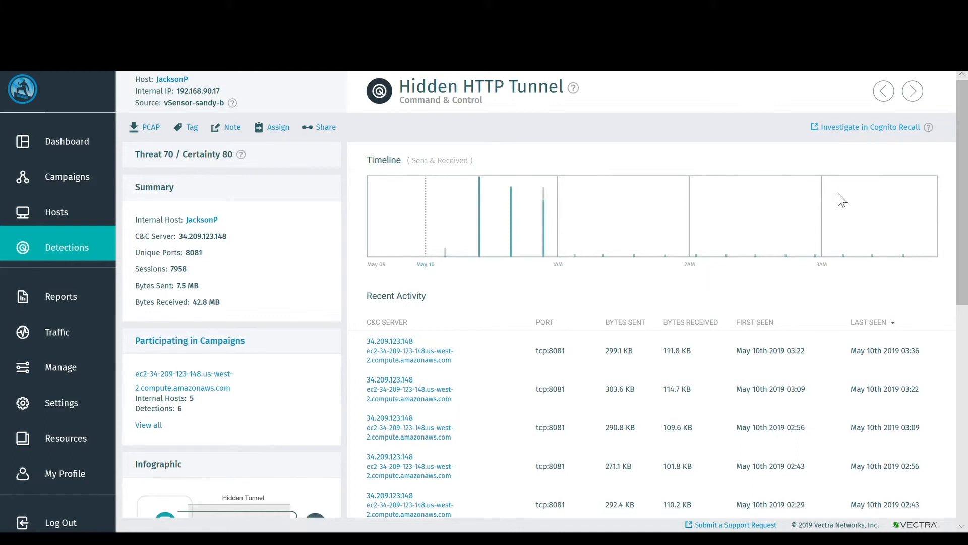
mouse_move(871, 126)
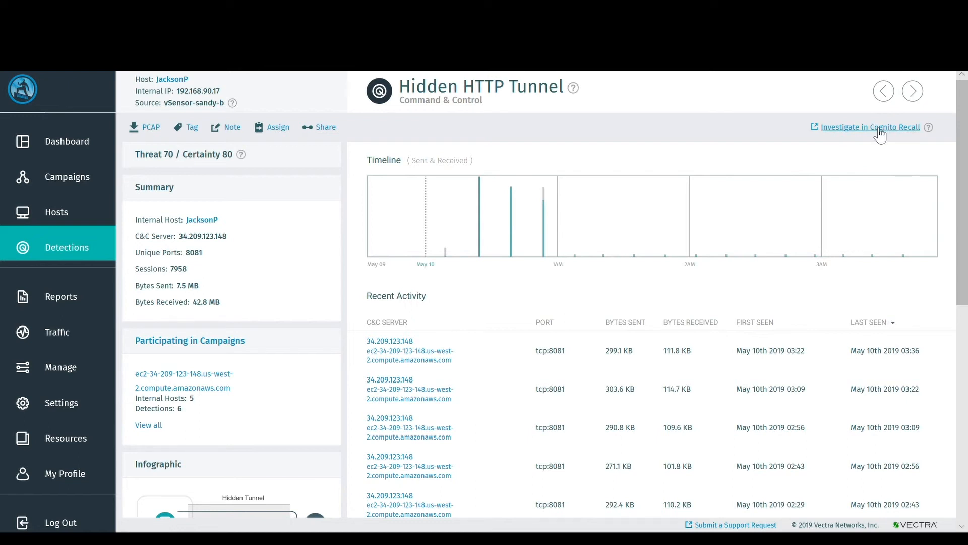
left_click(869, 127)
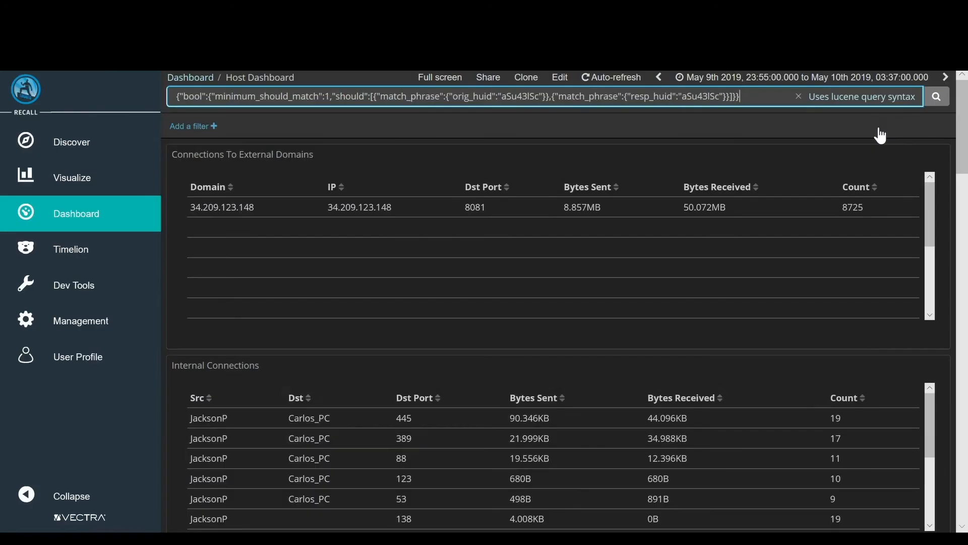